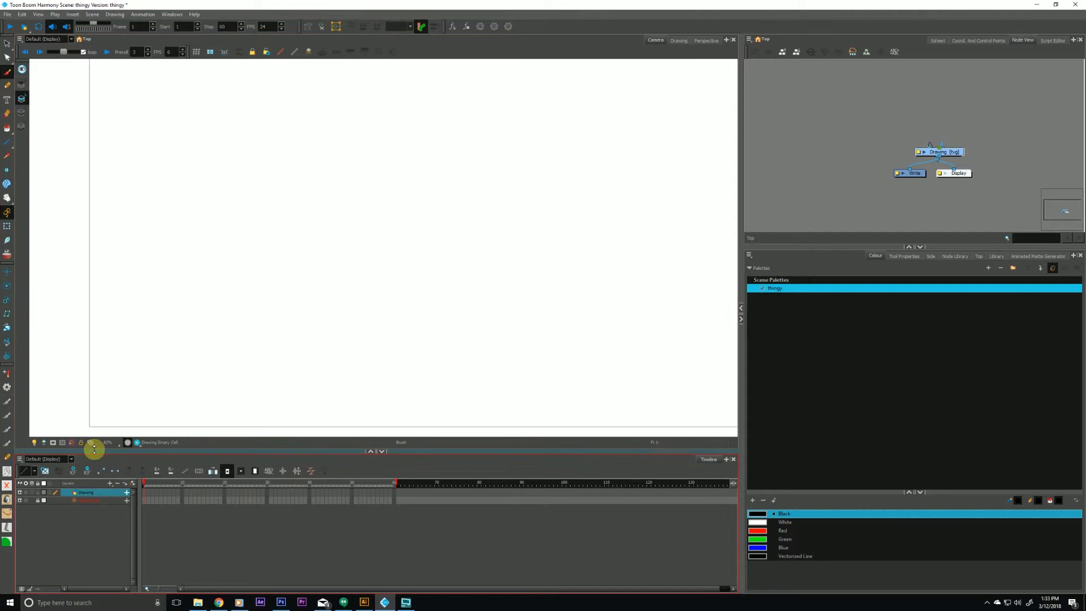
pyautogui.moveTo(9, 71)
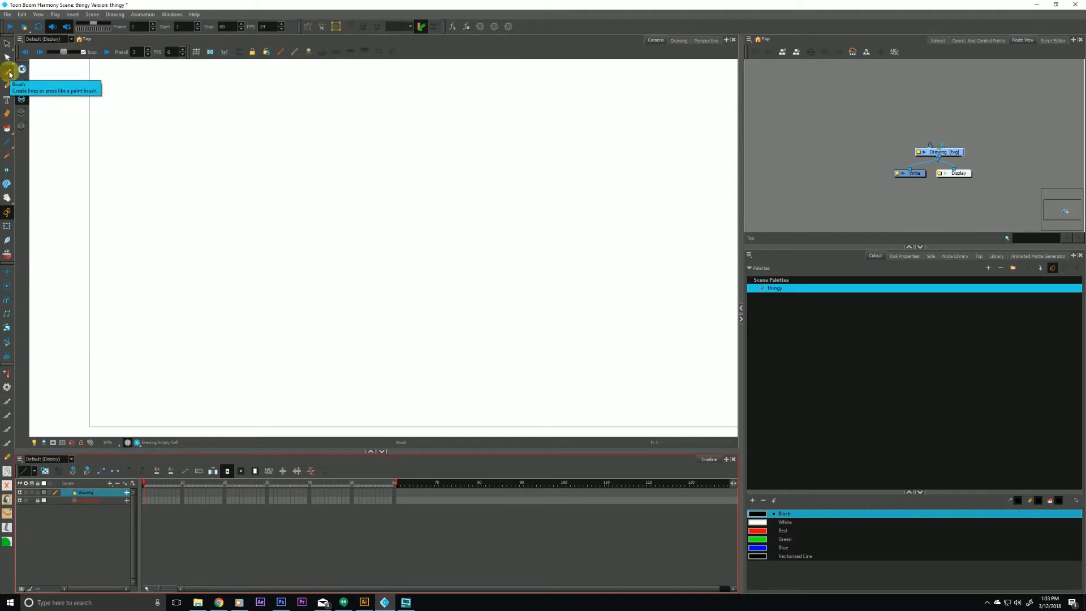
# Brush the head circle, then the eyes, eyebrow, nose and smile strokes.
pyautogui.moveTo(401, 186); pyautogui.dragTo(444, 193)
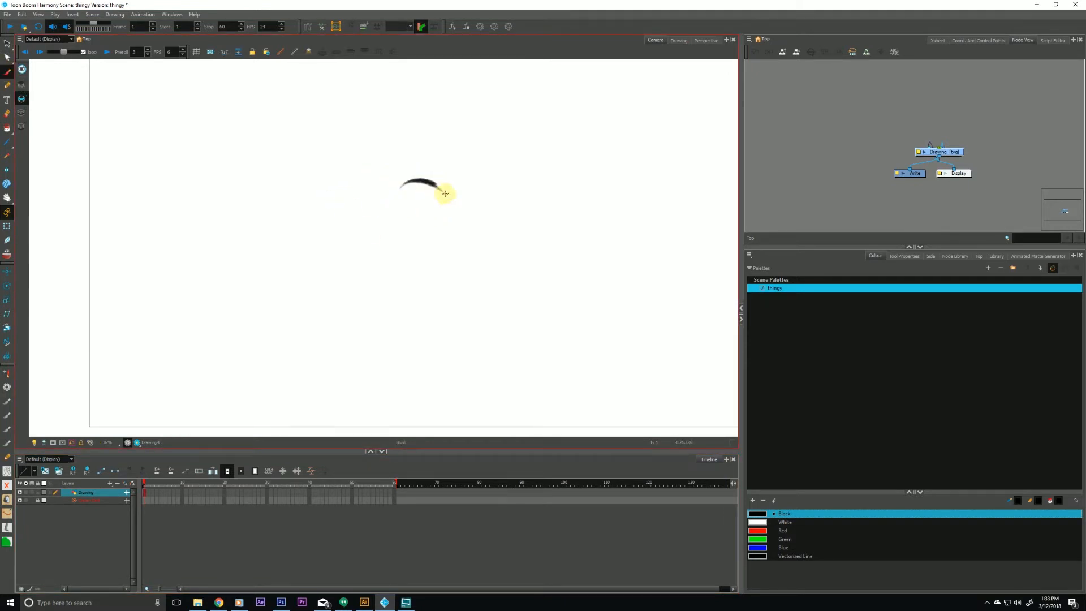
pyautogui.moveTo(444, 188); pyautogui.dragTo(402, 287)
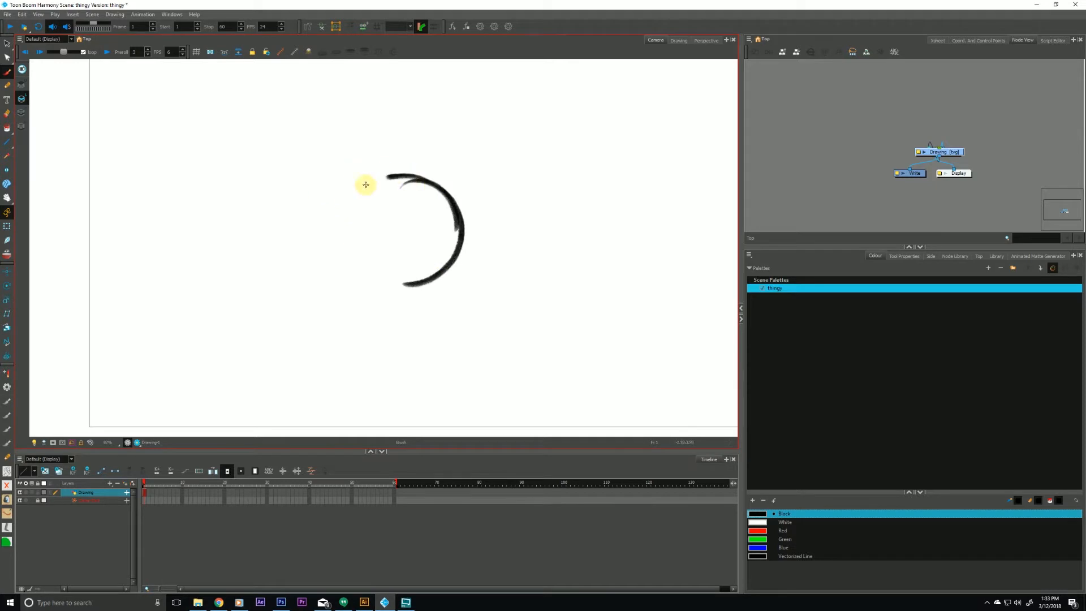
pyautogui.moveTo(388, 176); pyautogui.dragTo(358, 270)
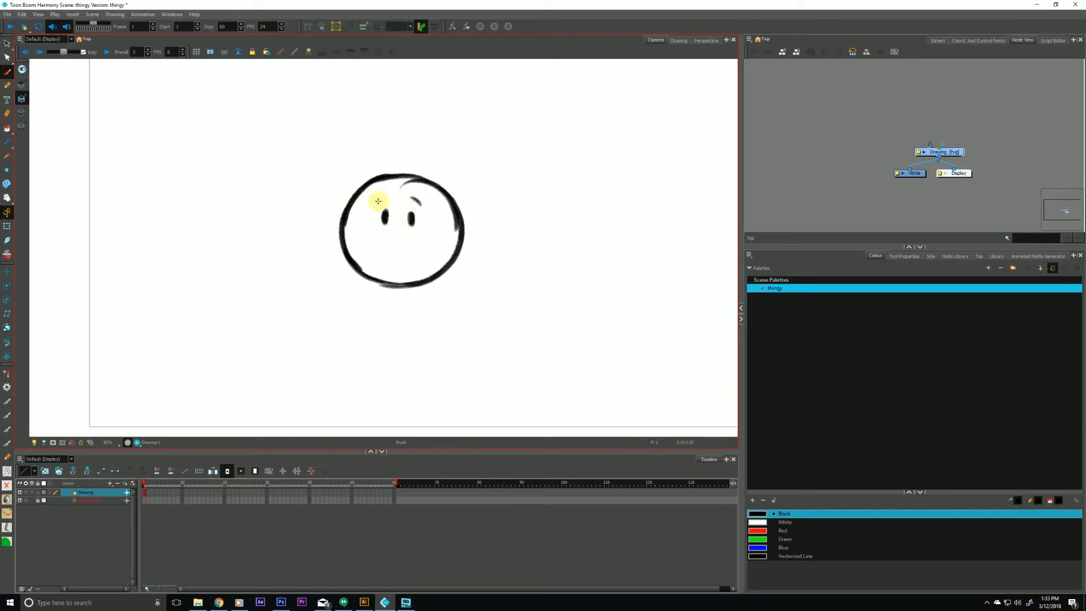
pyautogui.moveTo(379, 201); pyautogui.dragTo(393, 256)
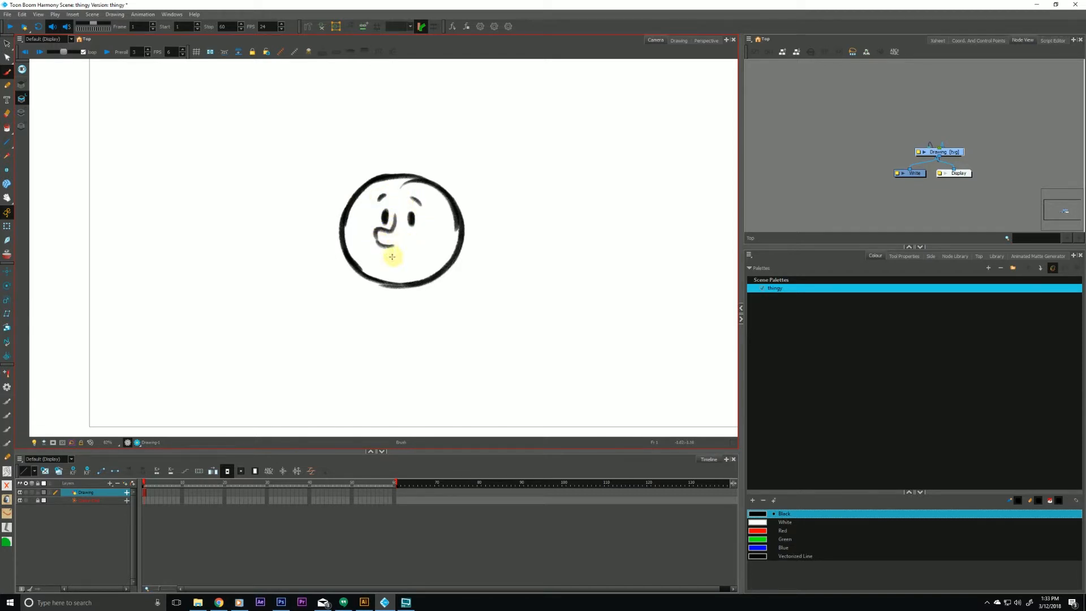
pyautogui.moveTo(374, 252); pyautogui.dragTo(426, 243)
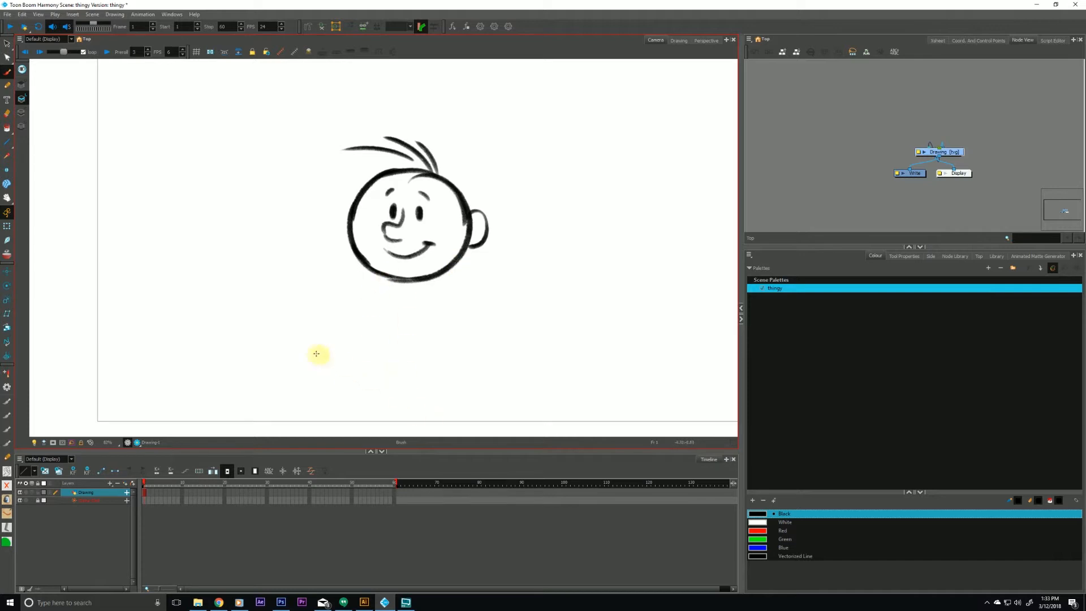
pyautogui.moveTo(319, 293)
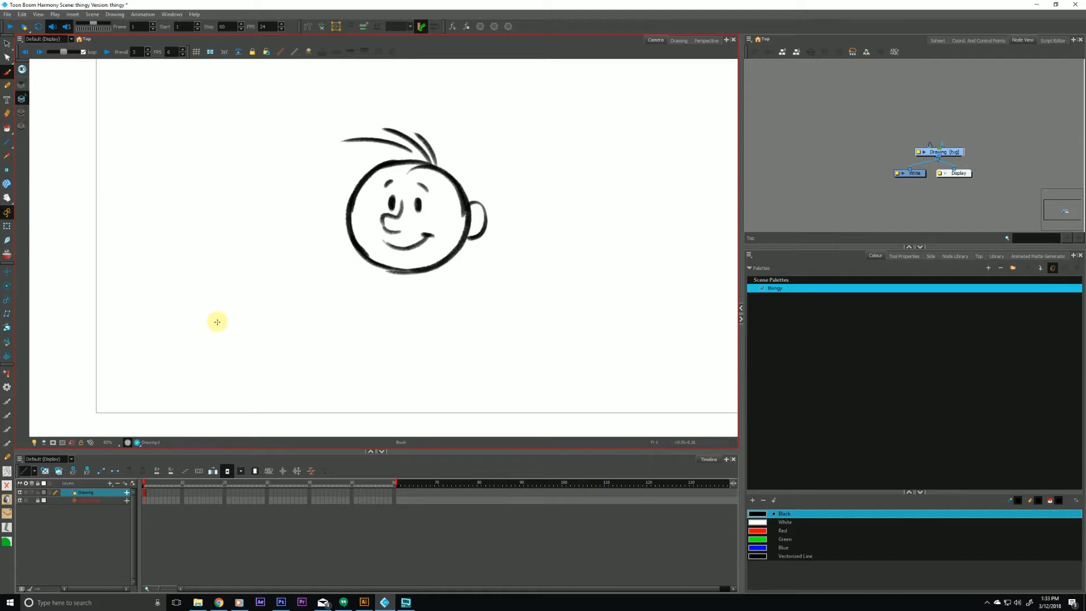
pyautogui.moveTo(306, 291)
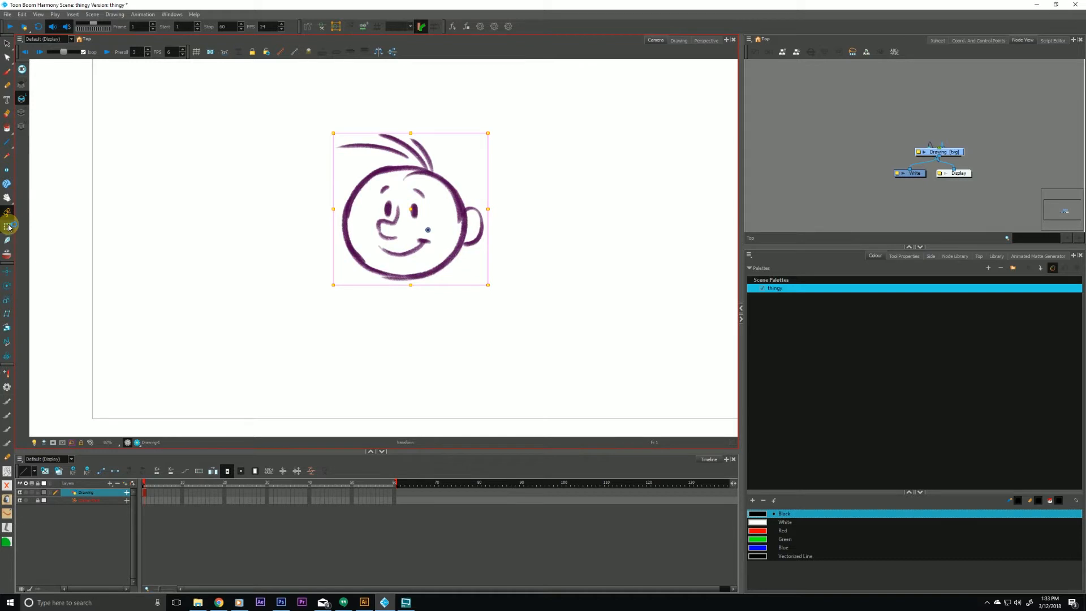
# Scale the cartoon head drawing up by dragging its bounding-box corner outward.
pyautogui.moveTo(333, 287); pyautogui.dragTo(258, 329)
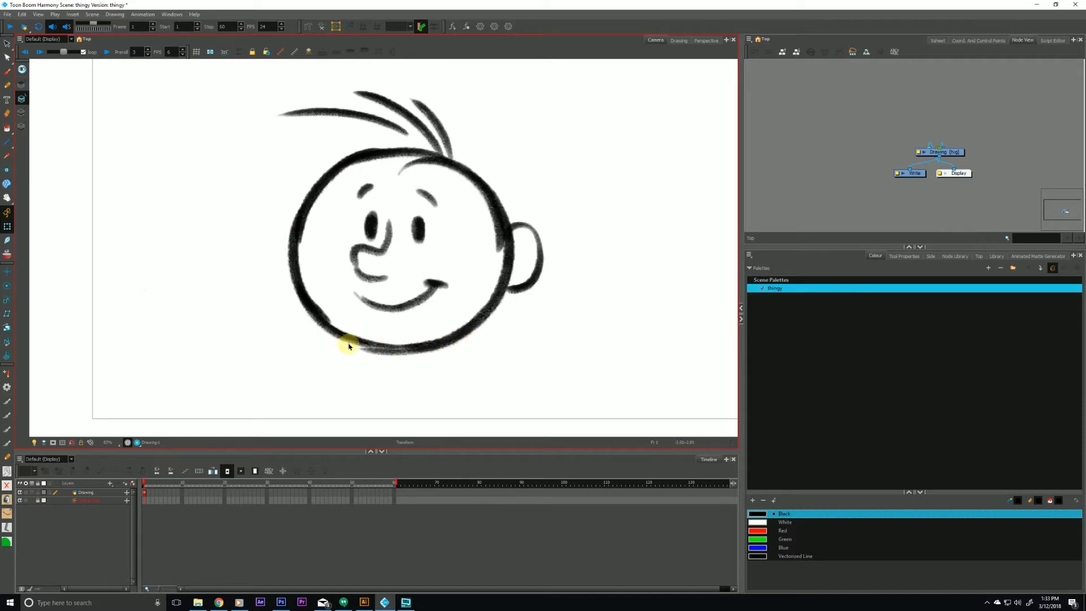
pyautogui.moveTo(344, 340)
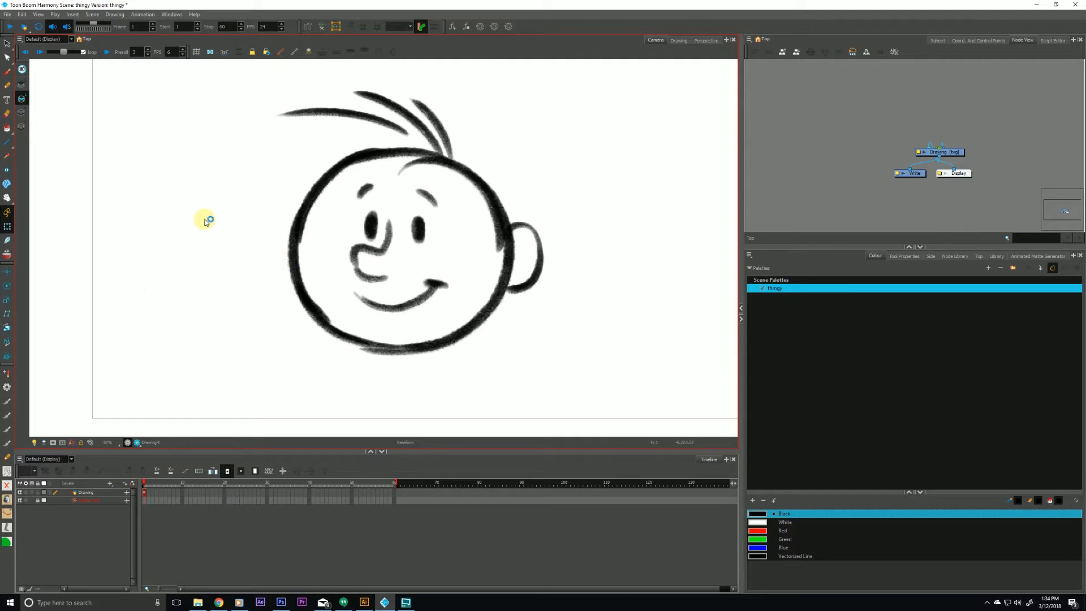
pyautogui.moveTo(207, 292)
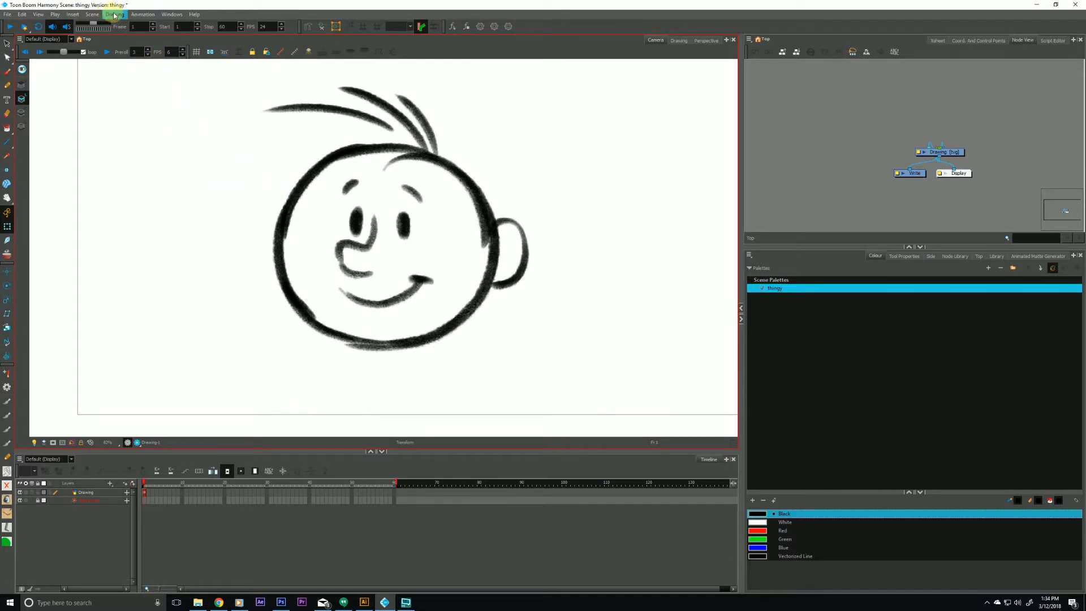
# Change the vector brush resolution to 200% pixel density for the head's existing strokes.
pyautogui.click(114, 14)
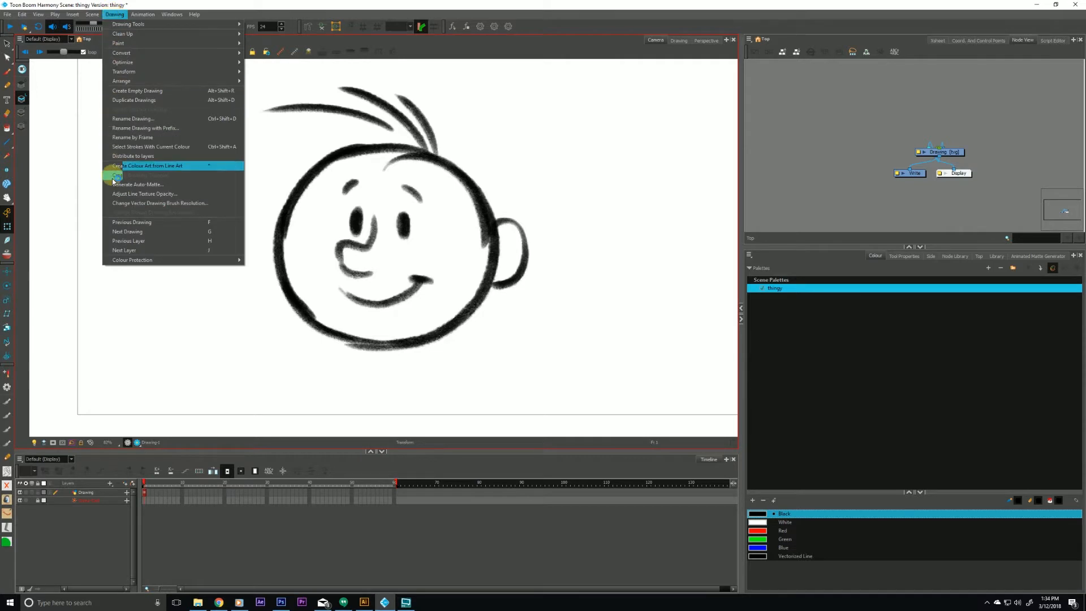
pyautogui.moveTo(161, 203)
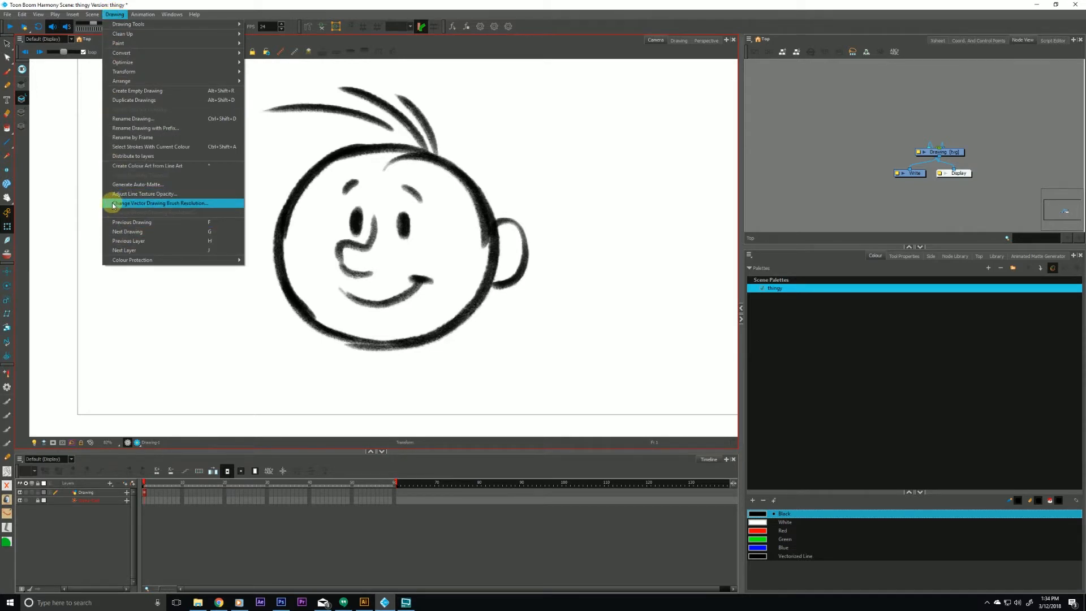
pyautogui.click(161, 203)
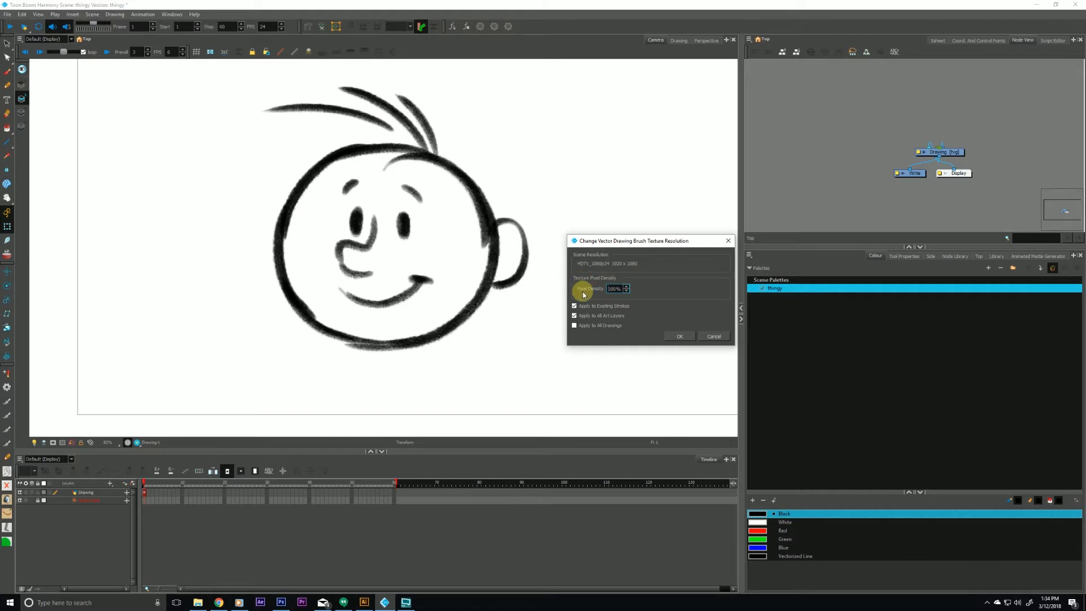
pyautogui.moveTo(582, 265)
pyautogui.write('200')
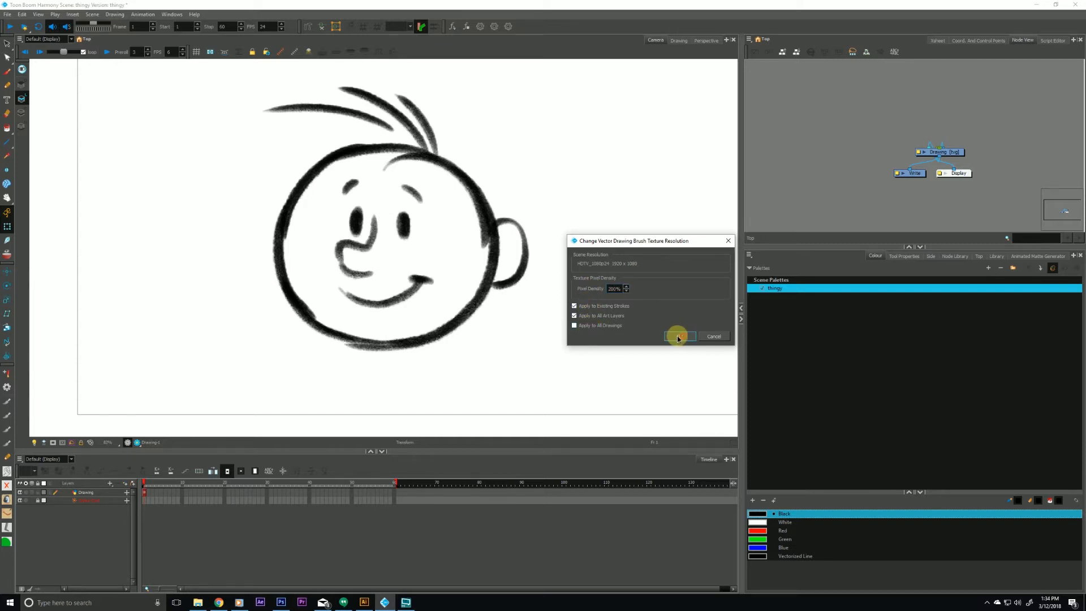
pyautogui.click(679, 336)
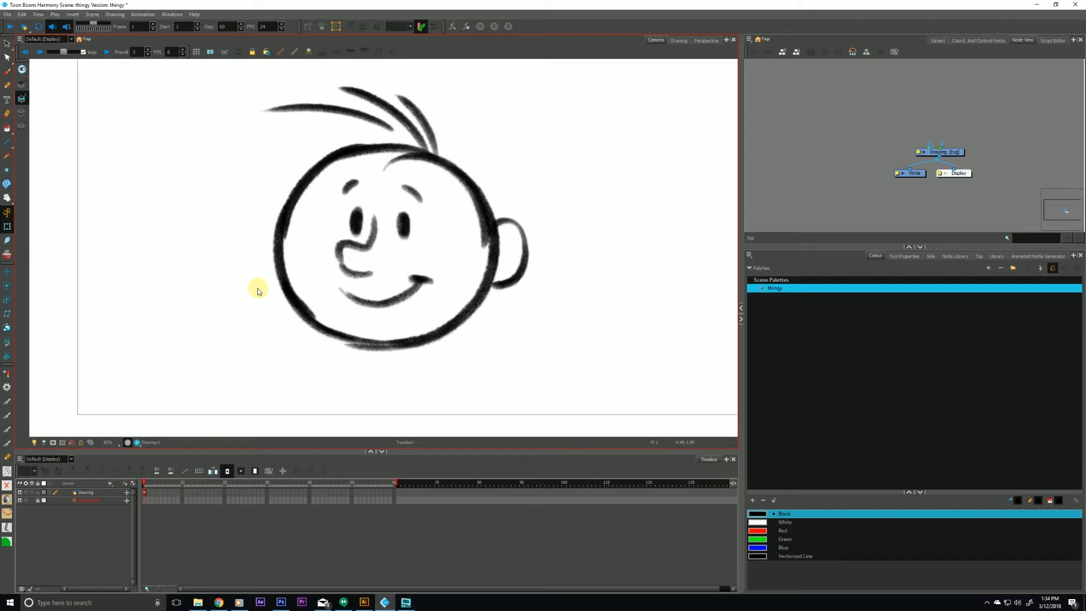
pyautogui.moveTo(261, 299)
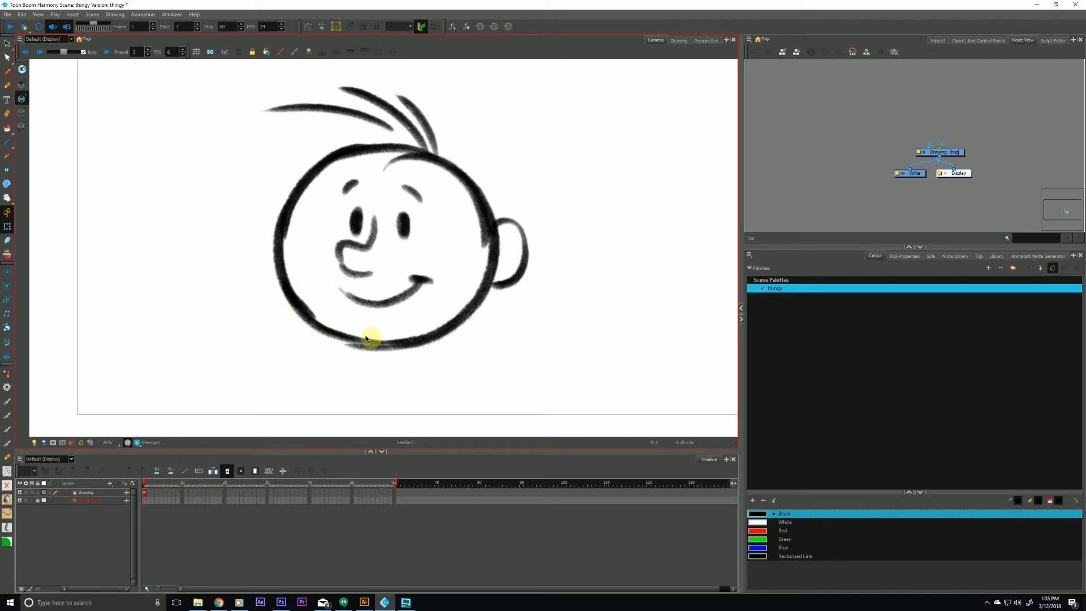
# Reapply 200% texture pixel density to existing strokes on all art layers.
pyautogui.click(114, 13)
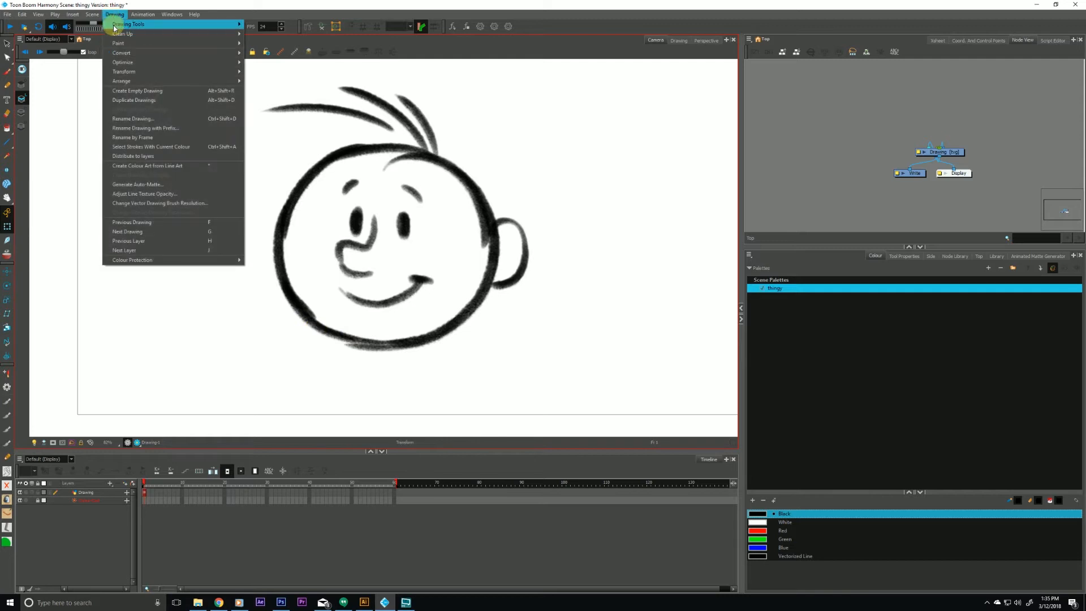
pyautogui.moveTo(160, 203)
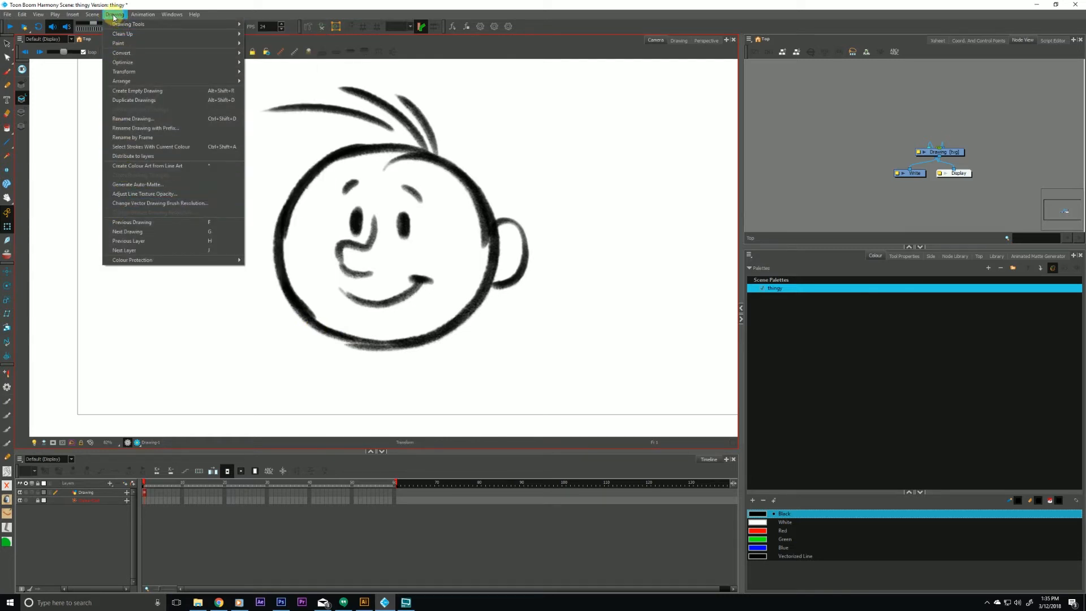
pyautogui.moveTo(160, 203)
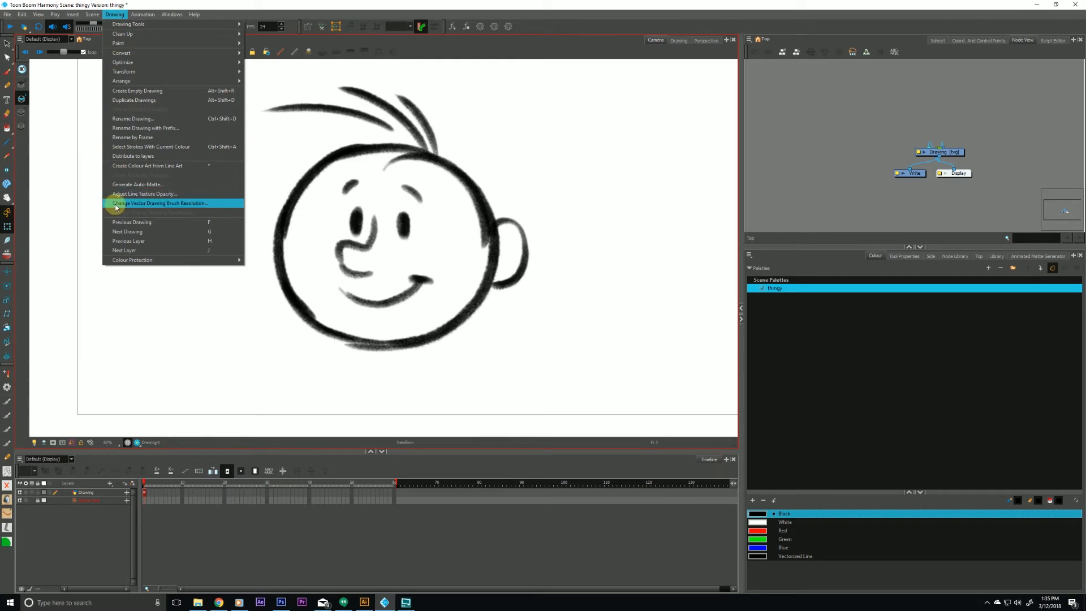
pyautogui.click(160, 203)
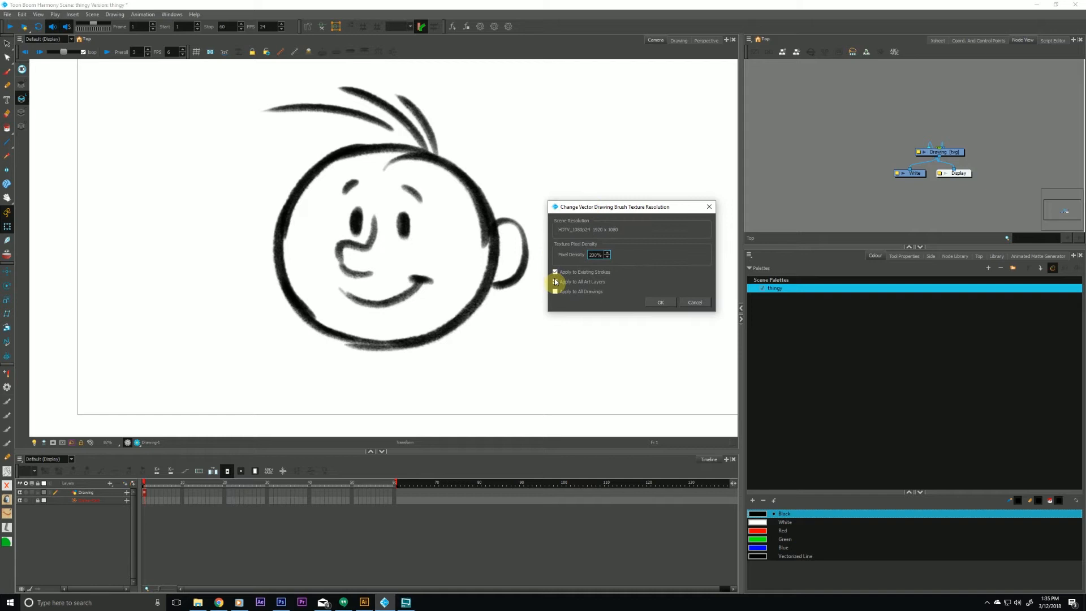
pyautogui.click(554, 282)
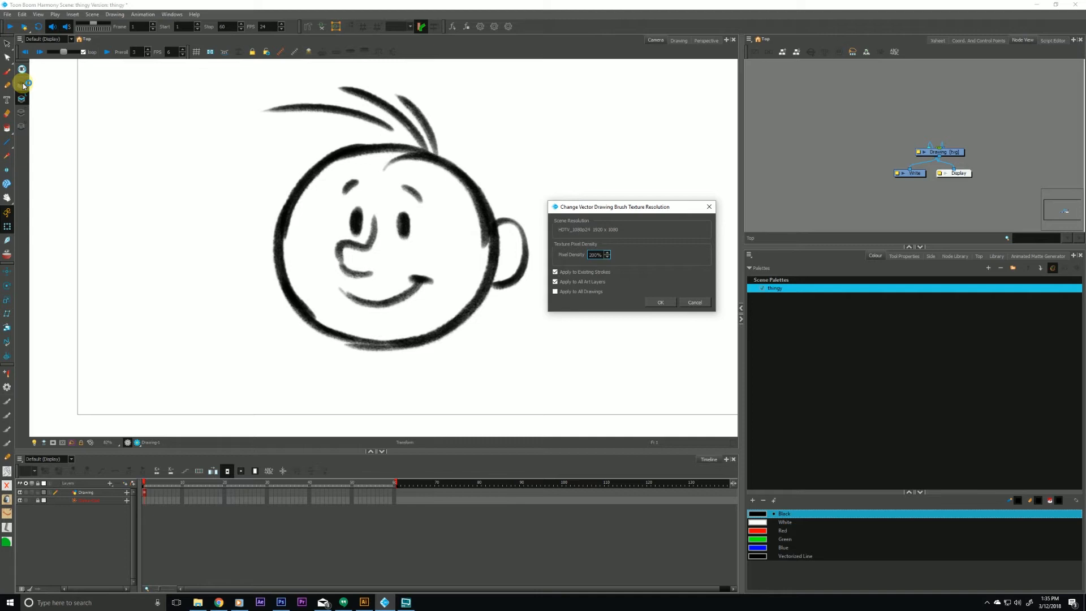
pyautogui.moveTo(22, 115)
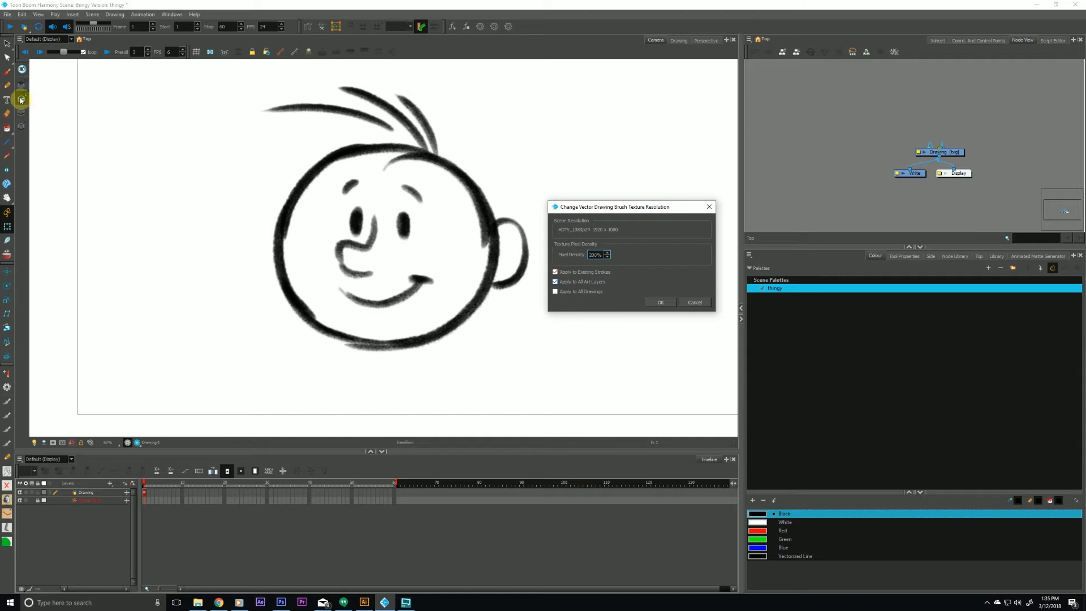
pyautogui.moveTo(39, 118)
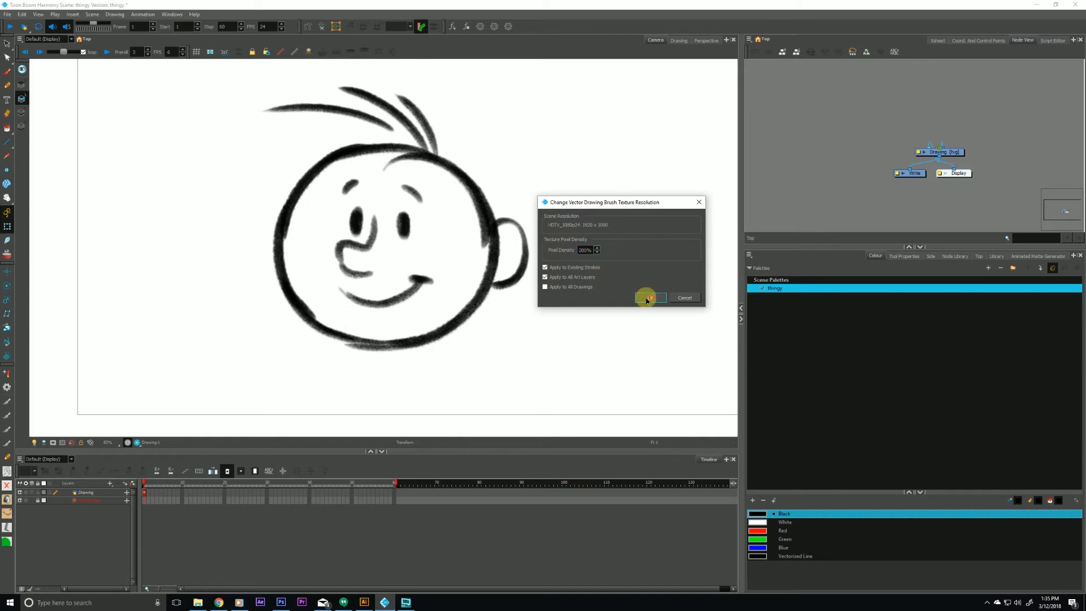
pyautogui.click(651, 297)
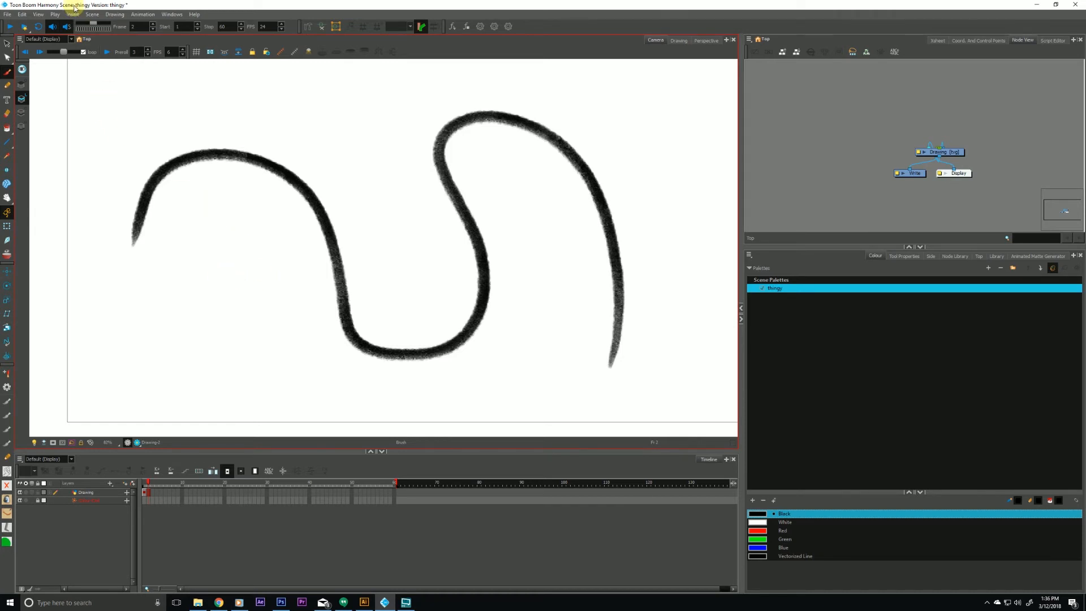
# Open the Scene menu.
pyautogui.click(92, 14)
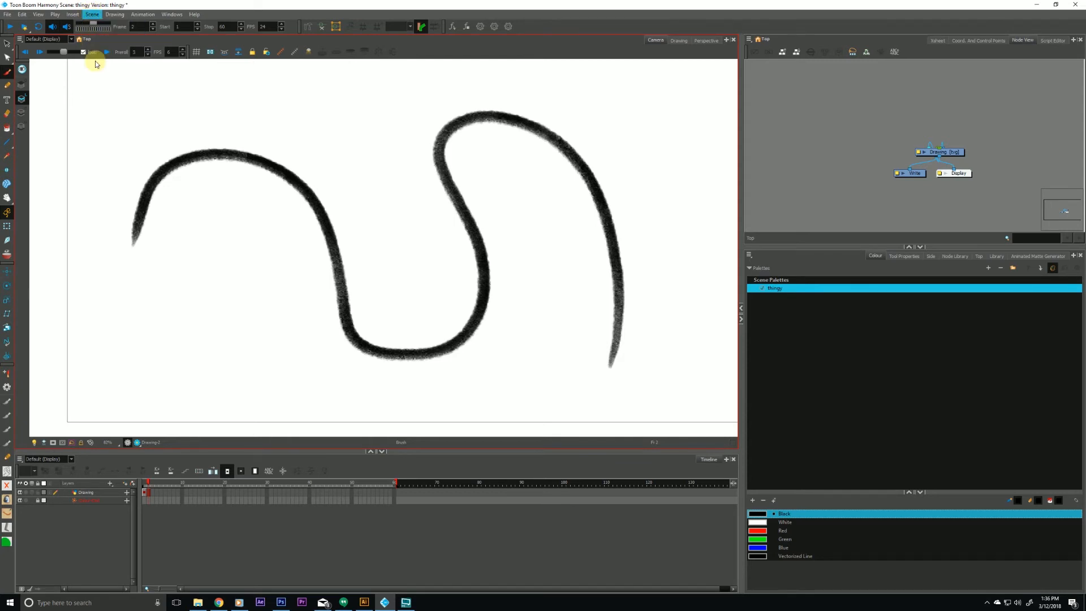
# Set the scene's default vector texture pixel density to 200% and recheck Scene Settings.
pyautogui.click(92, 13)
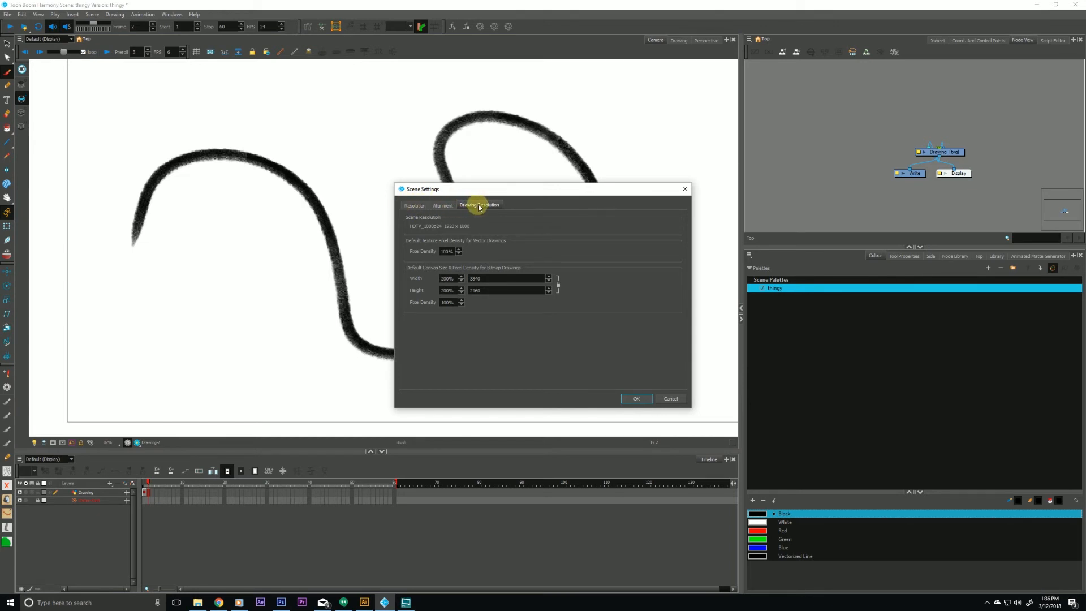
pyautogui.moveTo(450, 251)
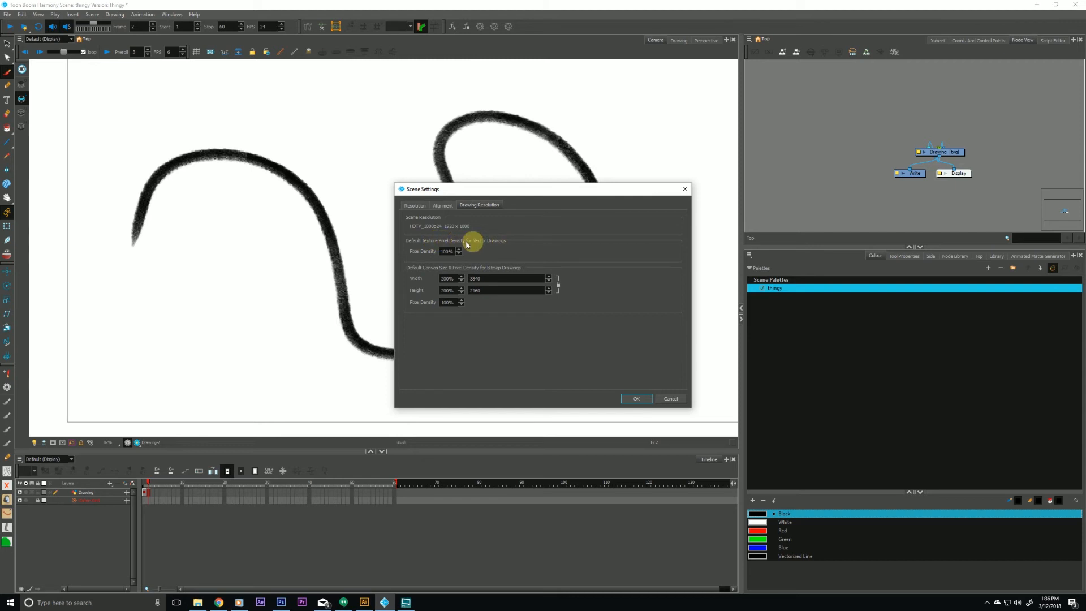
pyautogui.moveTo(423, 189); pyautogui.dragTo(450, 188)
pyautogui.write('200')
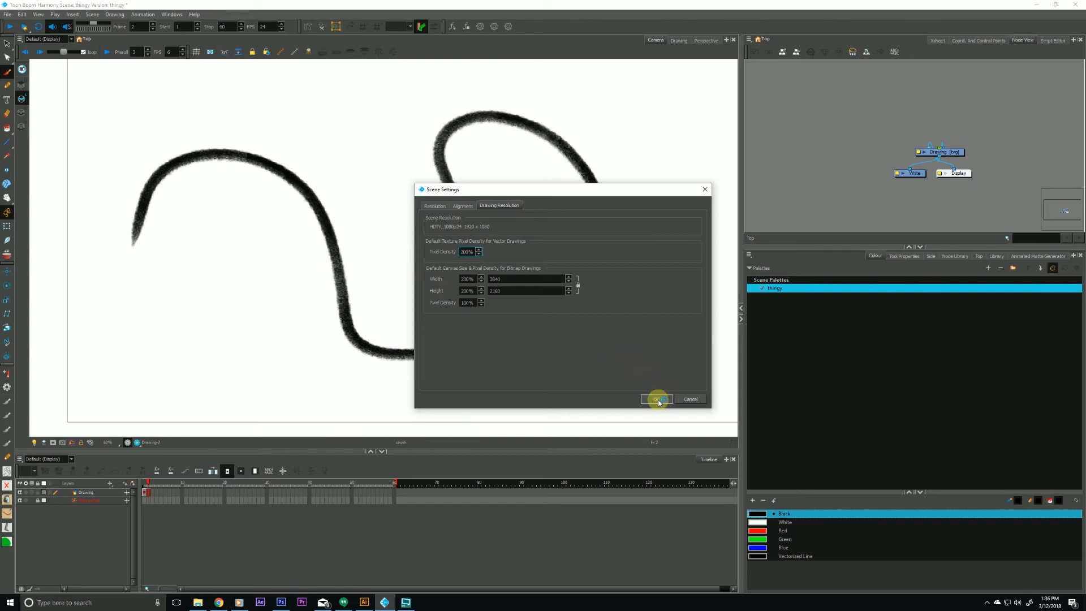
pyautogui.click(657, 398)
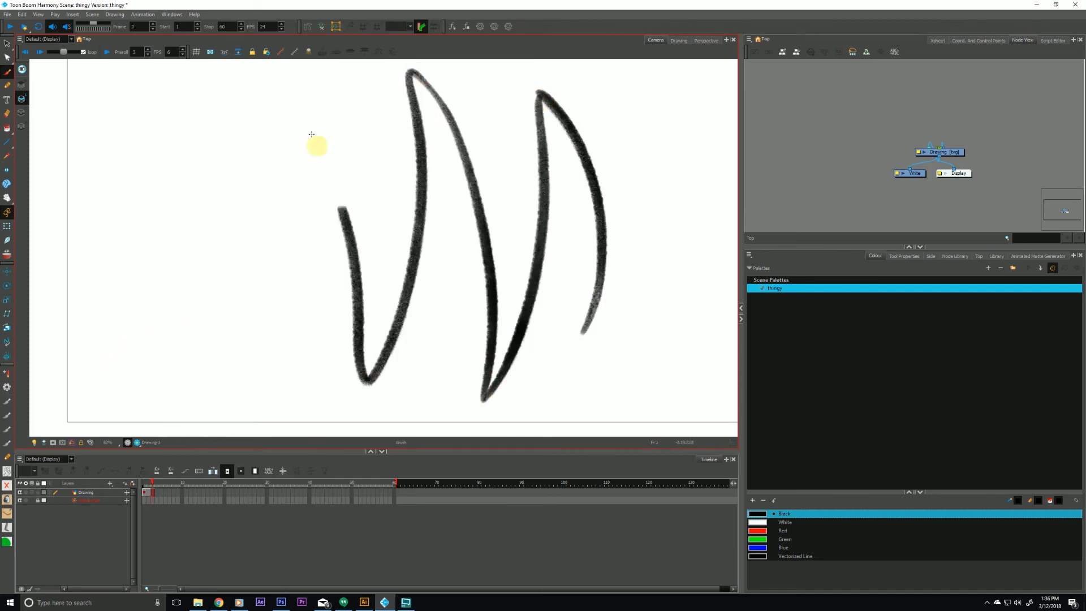
pyautogui.click(91, 14)
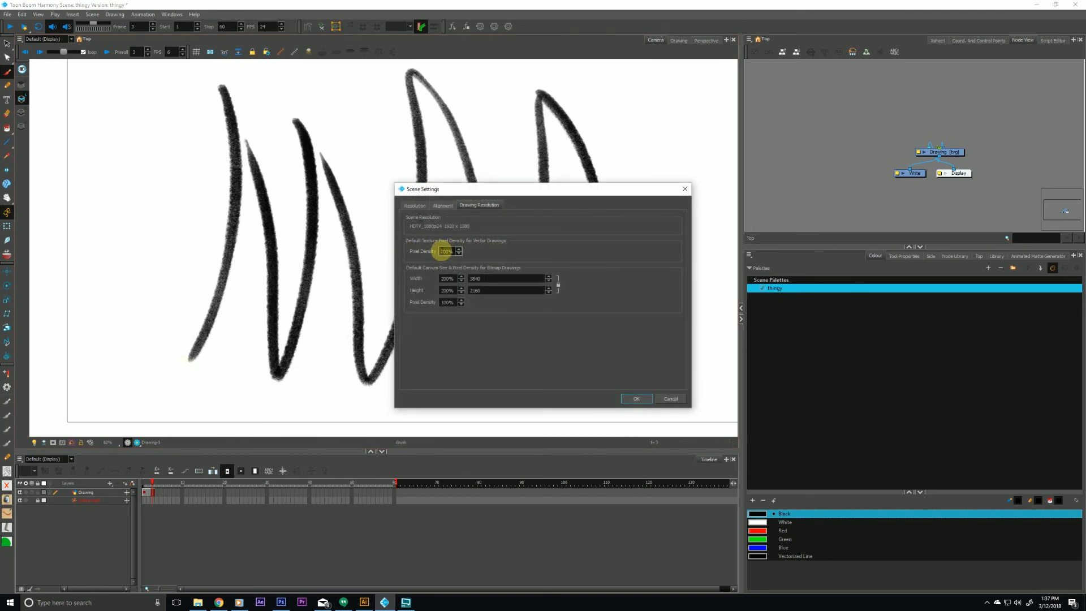
pyautogui.click(635, 398)
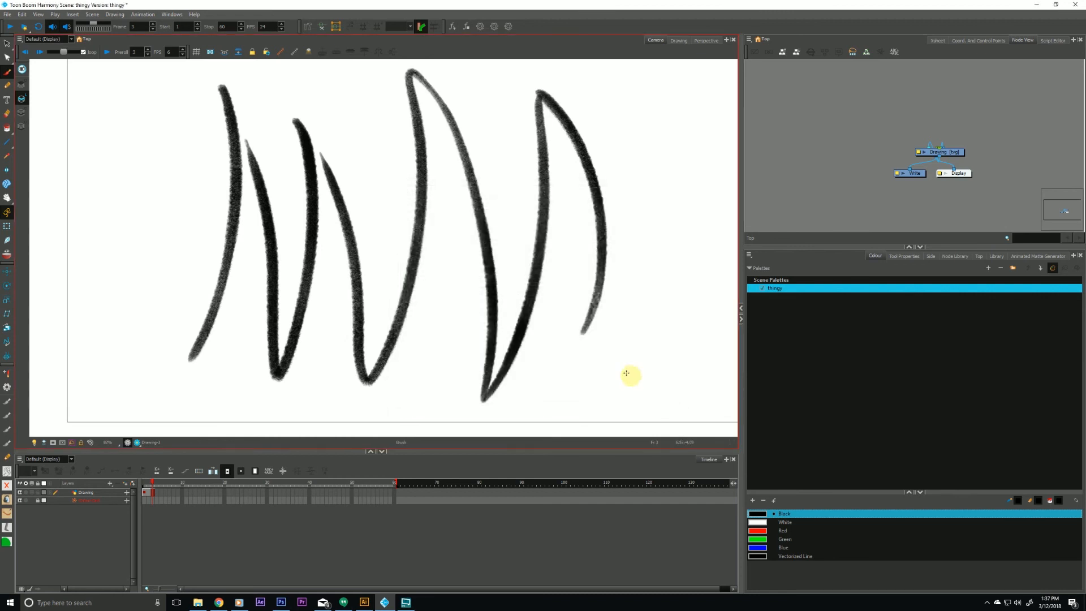
# Confirm 200% Default Texture Pixel Density in the Drawing preferences.
pyautogui.click(22, 14)
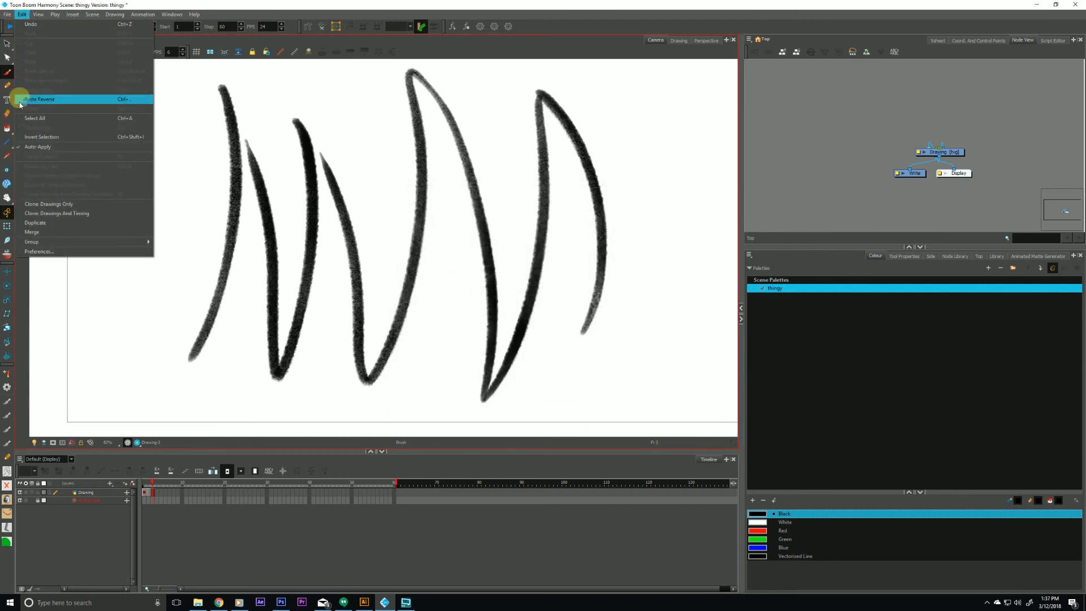
pyautogui.click(39, 251)
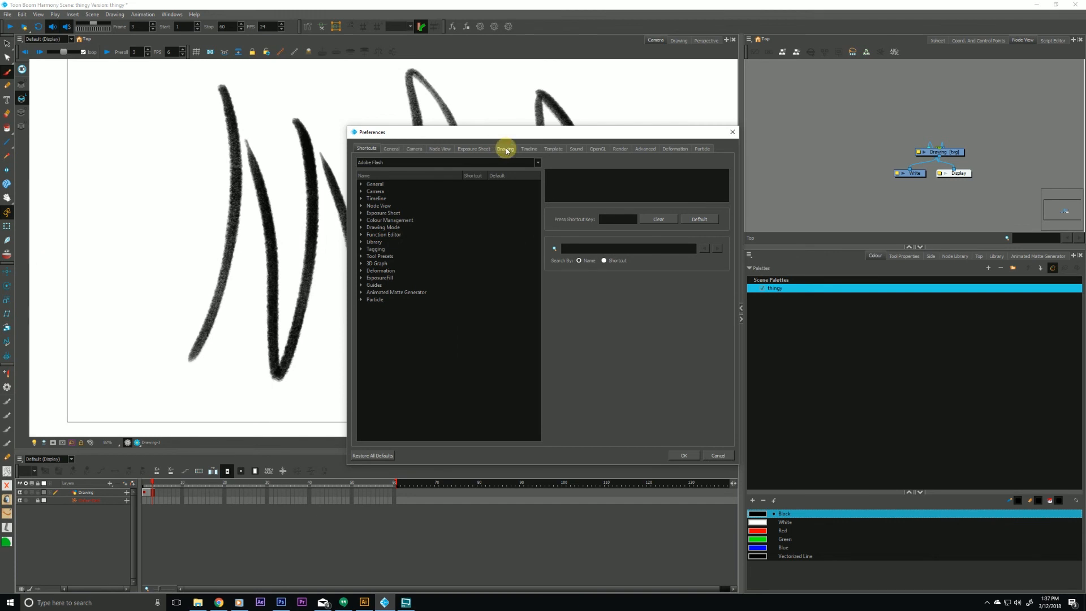
pyautogui.click(505, 148)
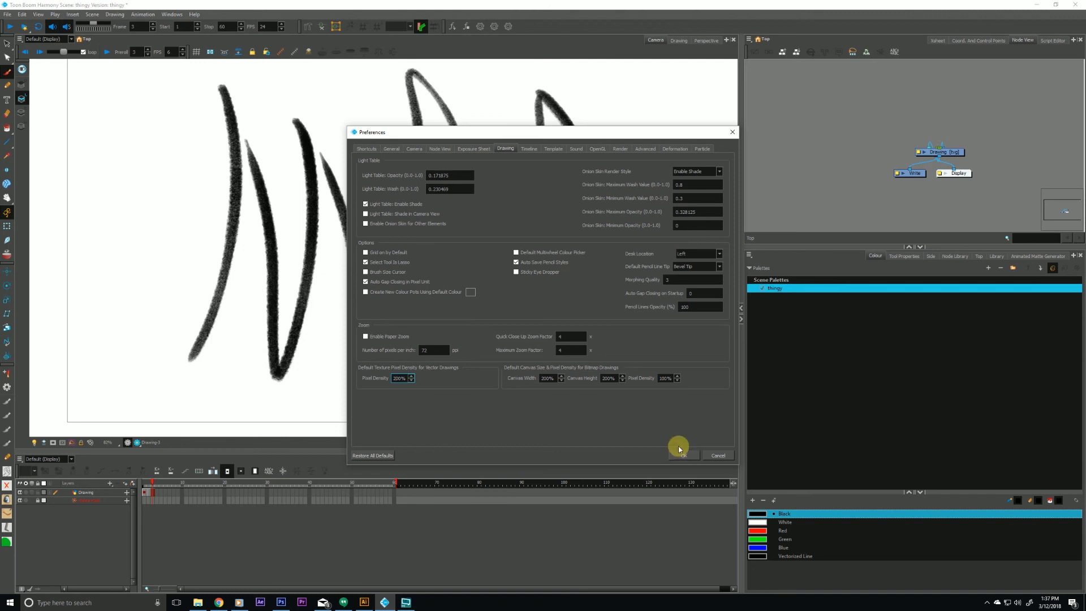
pyautogui.moveTo(543, 430)
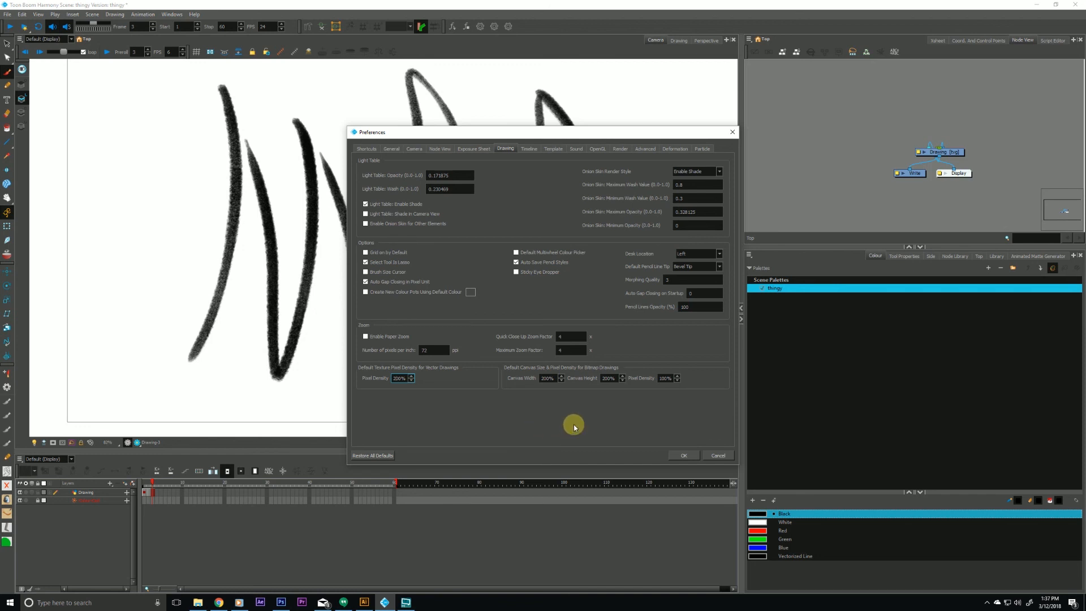
pyautogui.click(682, 454)
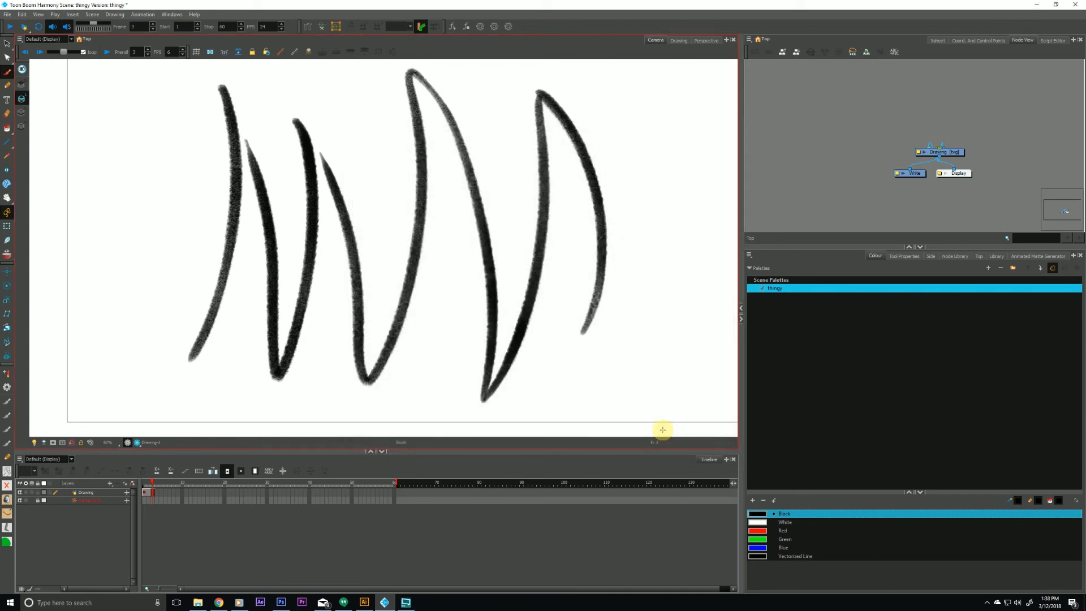